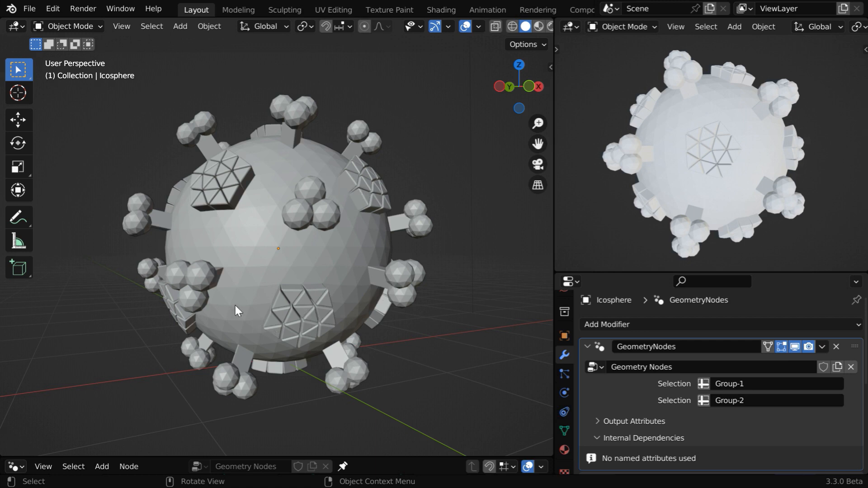
mouse_move(370, 268)
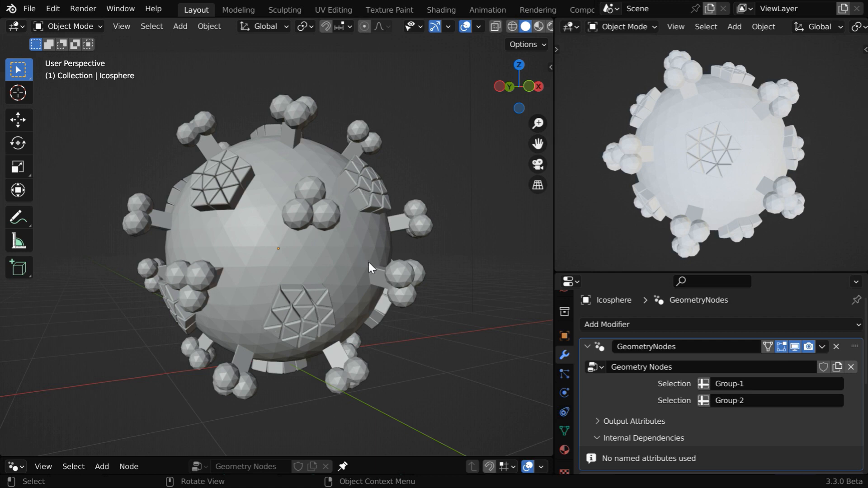
mouse_move(415, 370)
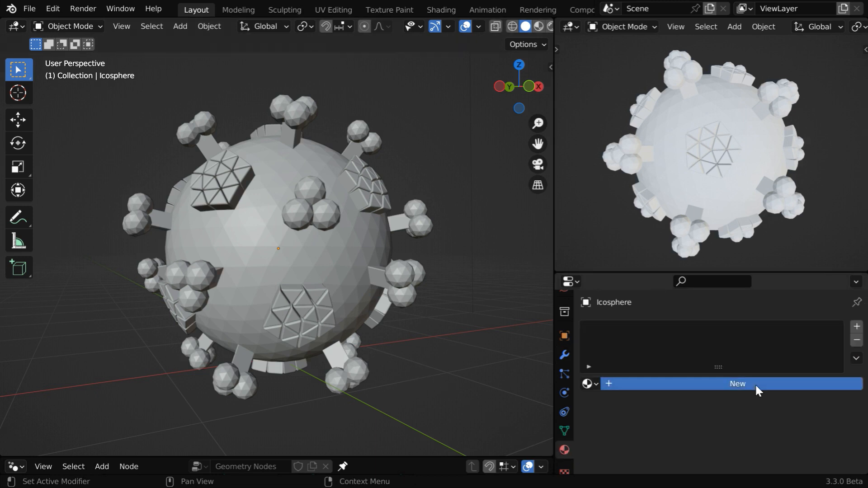
Step: Create a new material on the icosphere and give it a dark green base colour
left_click(738, 384)
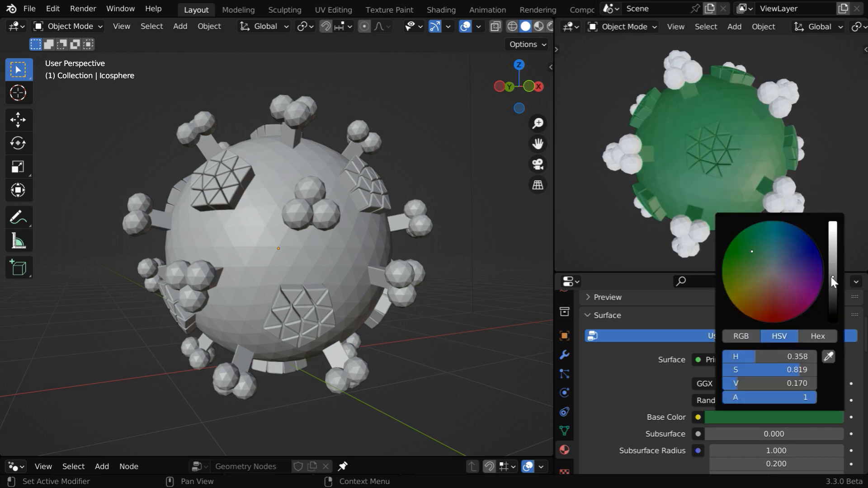
left_click(698, 188)
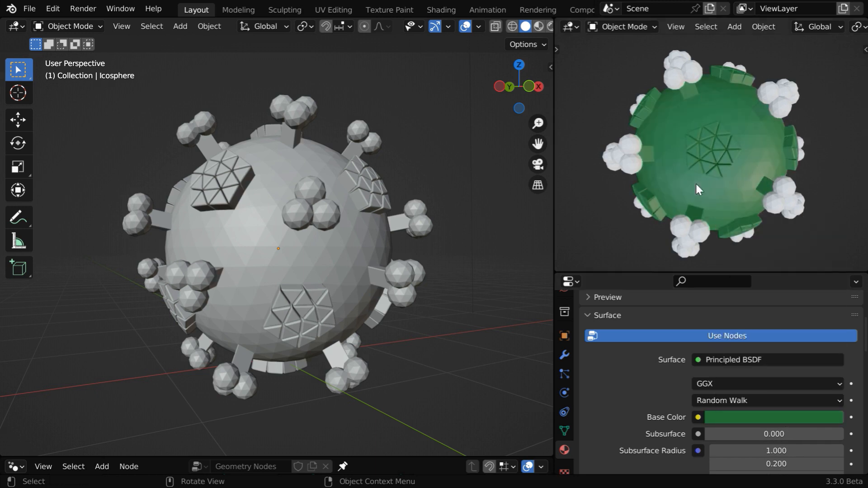
mouse_move(770, 116)
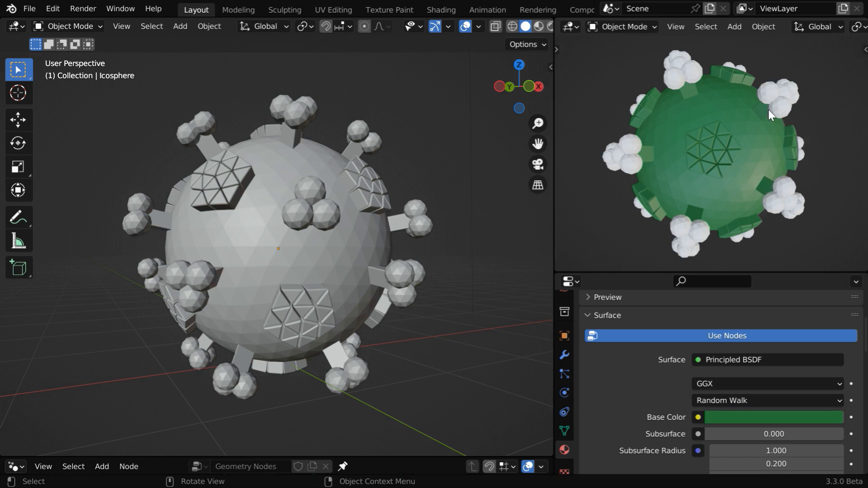
mouse_move(632, 170)
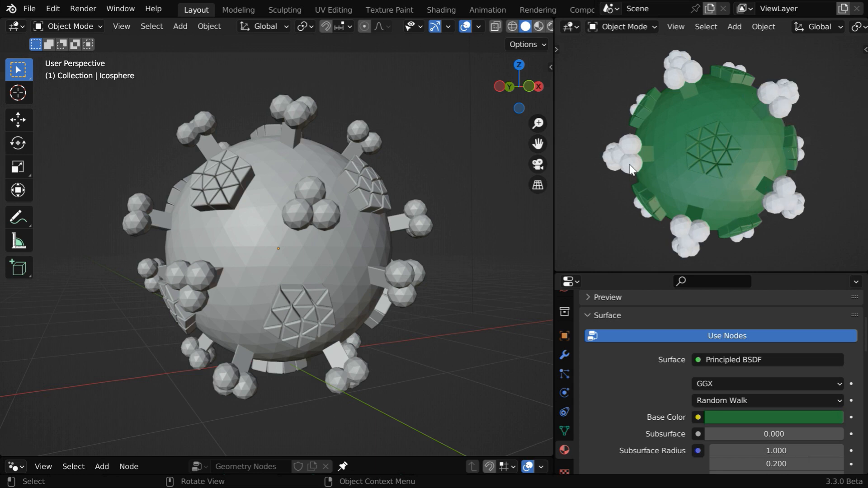
mouse_move(643, 160)
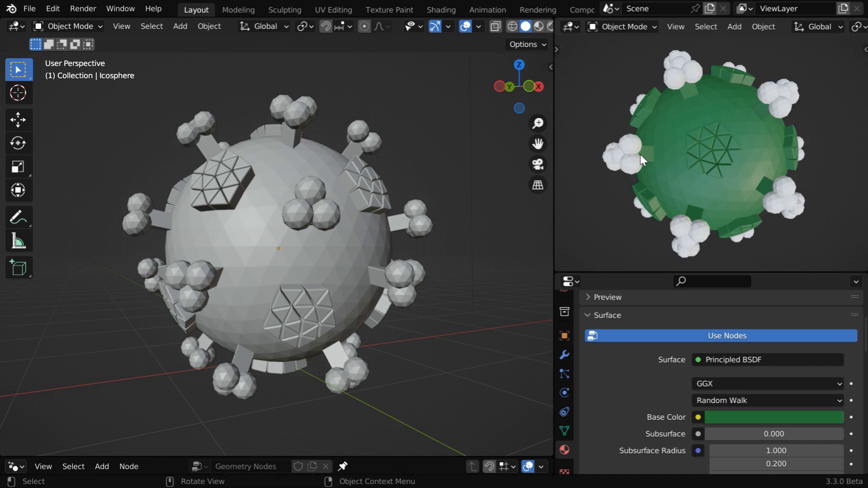
mouse_move(590, 220)
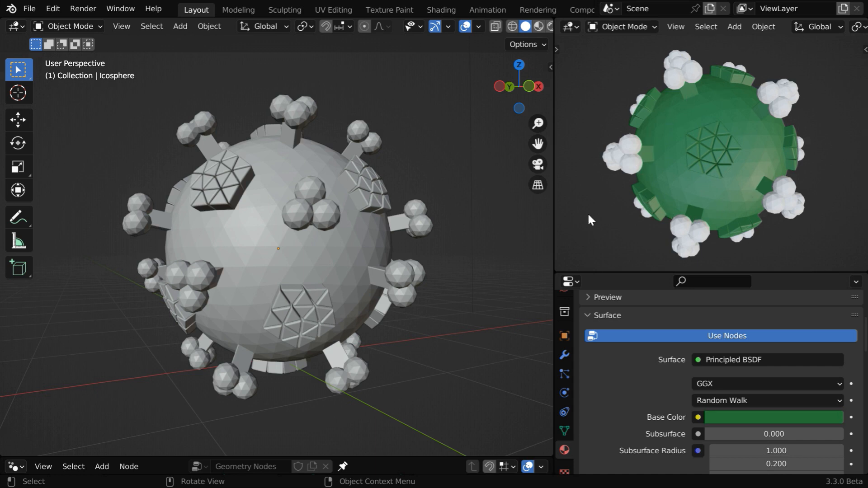
Step: Switch the left 3D Viewport area to the Geometry Node Editor
left_click(14, 26)
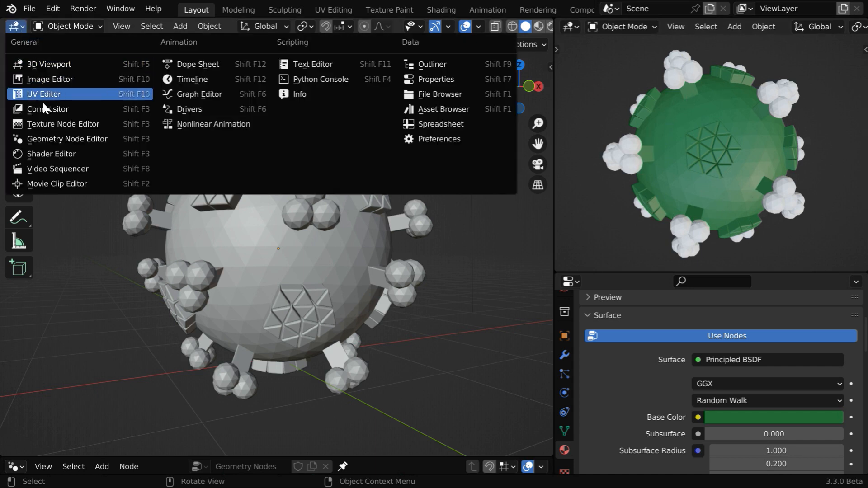
left_click(68, 139)
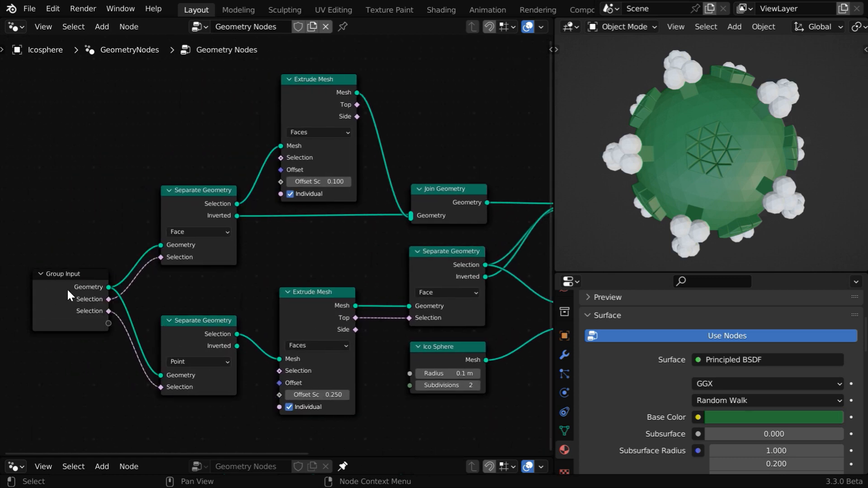
mouse_move(558, 261)
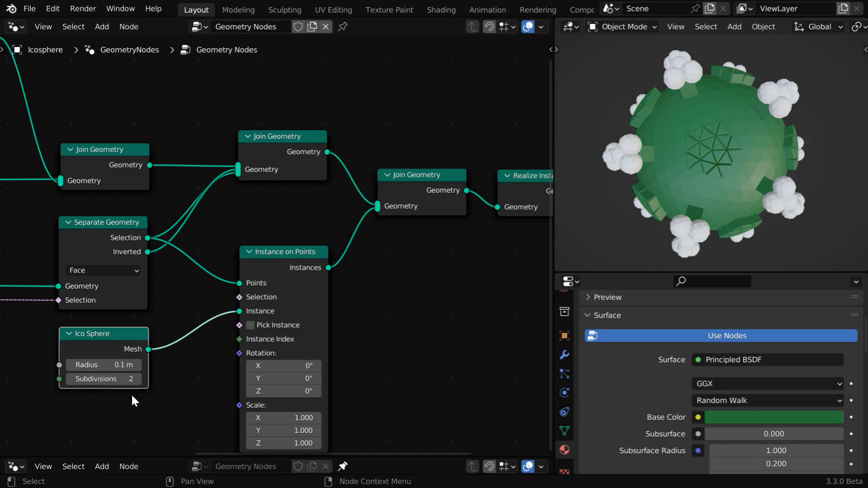
mouse_move(680, 443)
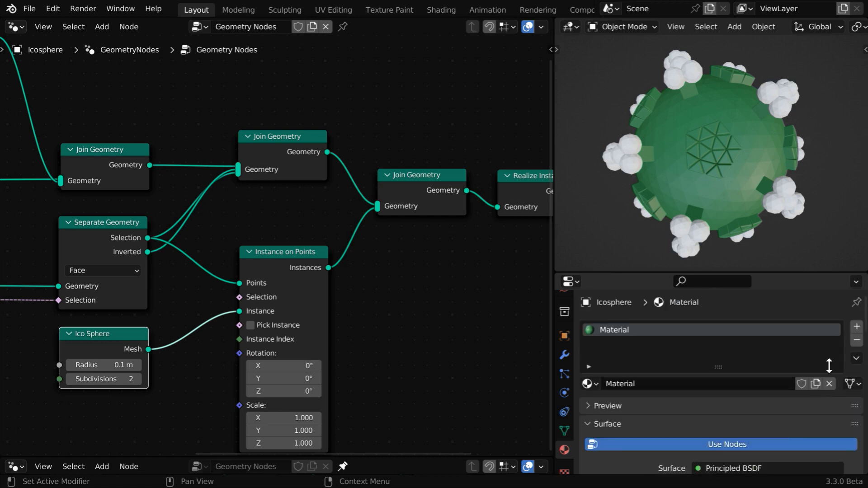
Step: Add new material slots with new materials coloured red, yellow and pink
left_click(829, 383)
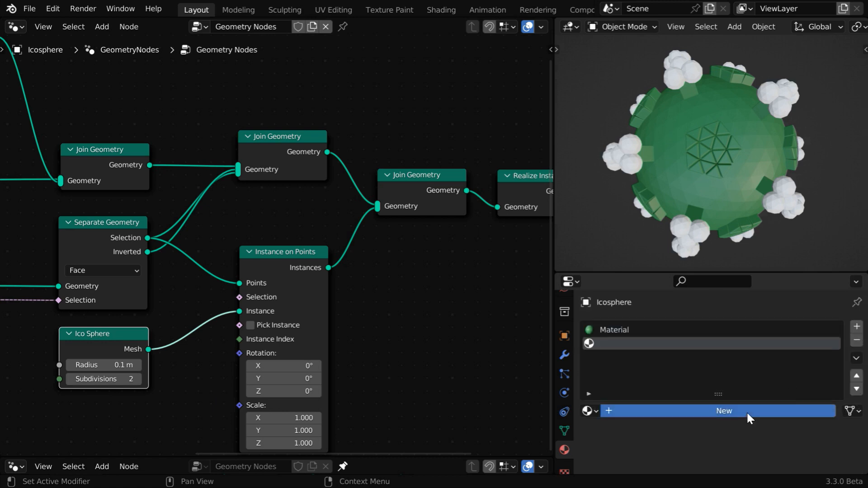
left_click(724, 410)
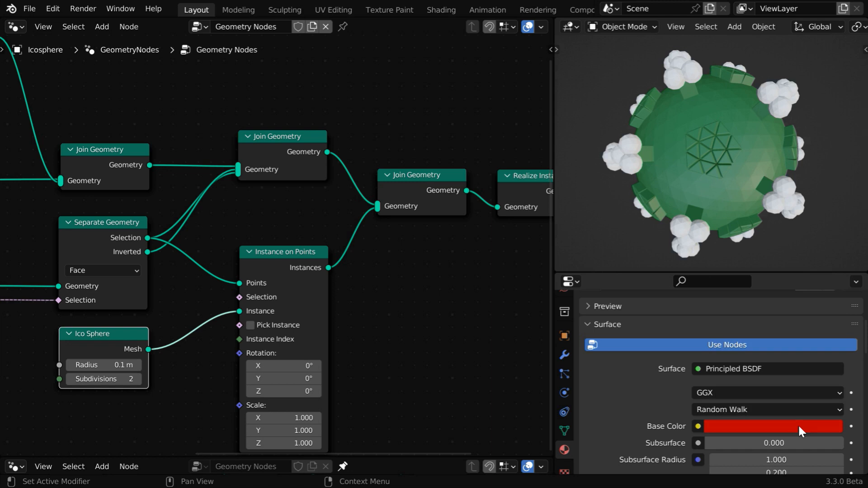
left_click(772, 427)
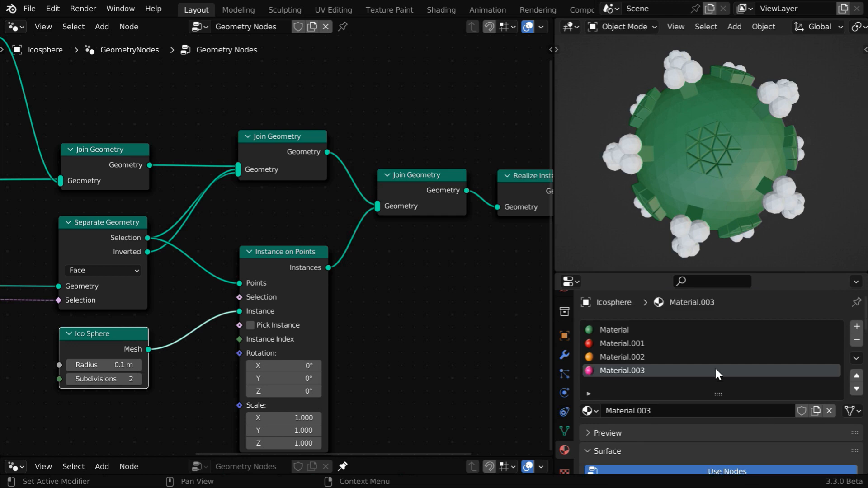
mouse_move(662, 346)
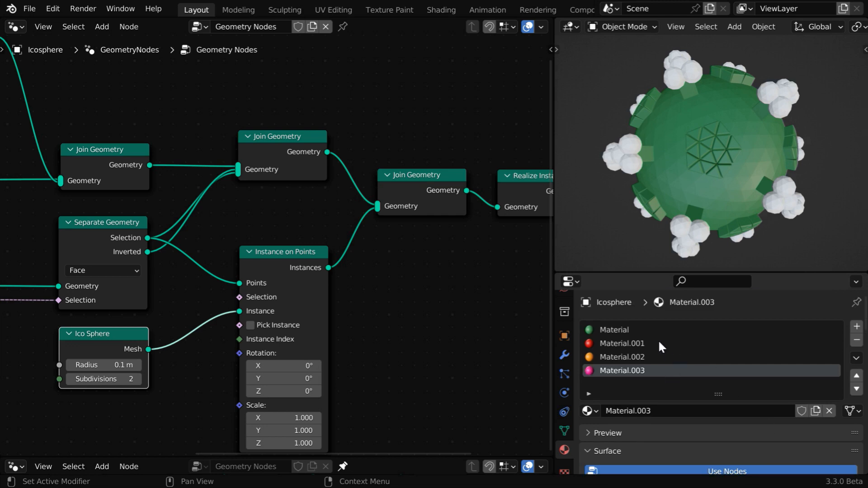
mouse_move(623, 151)
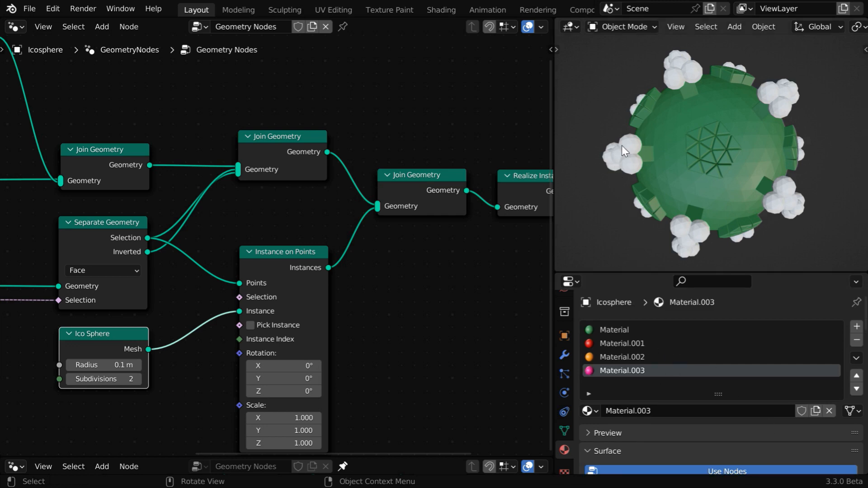
mouse_move(612, 153)
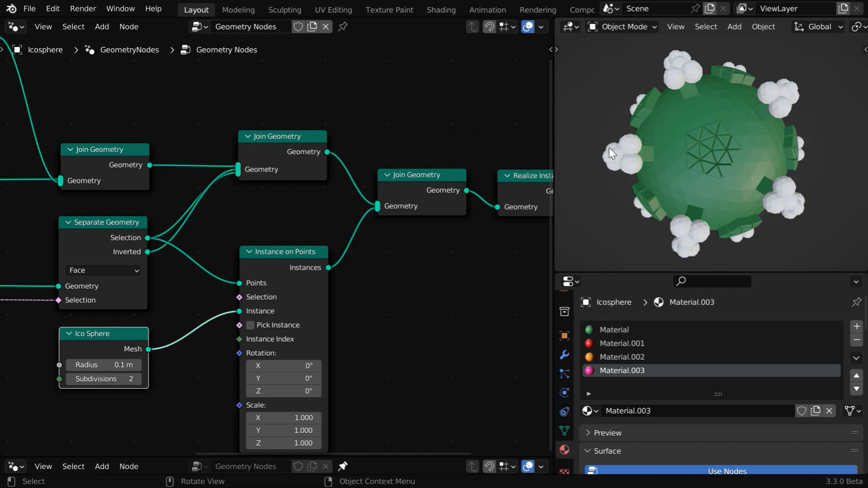
mouse_move(176, 109)
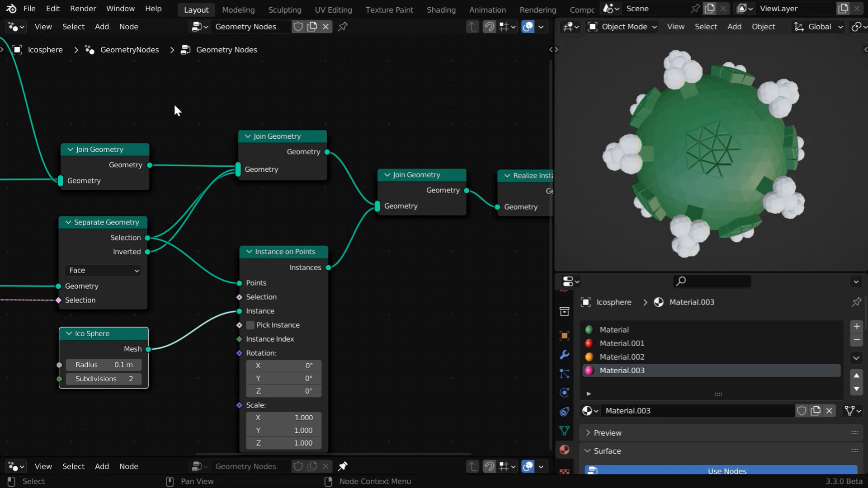
left_click(102, 26)
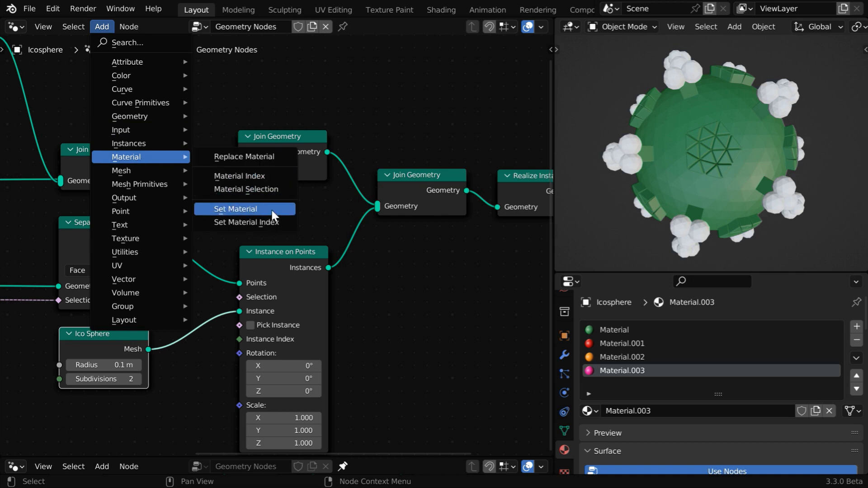
Step: Add a Set Material node with pink Material.003, and set the first extrusion to Material.001
left_click(235, 209)
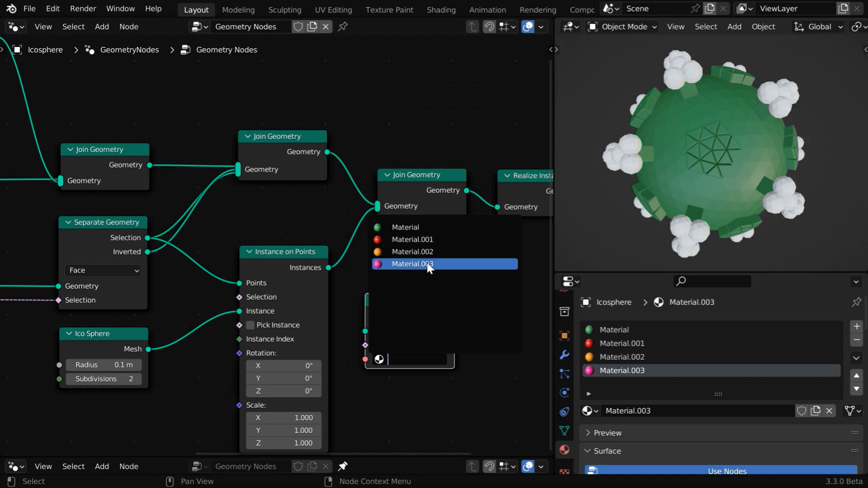
left_click(410, 263)
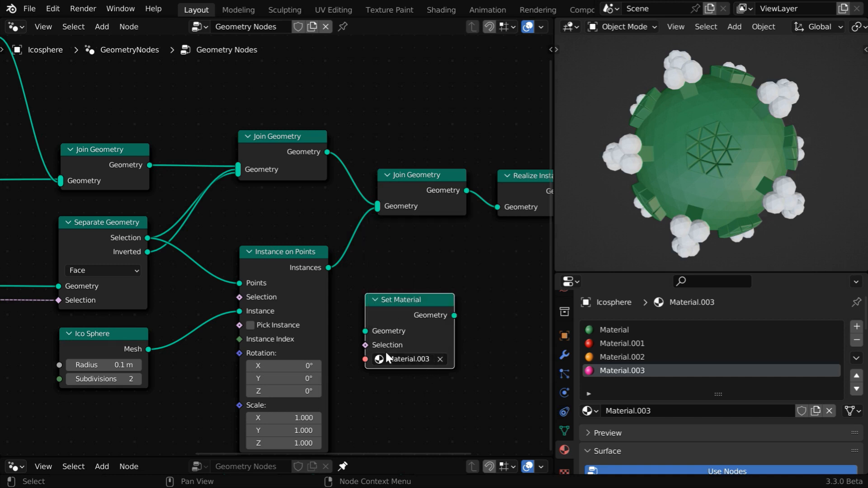
mouse_move(446, 301)
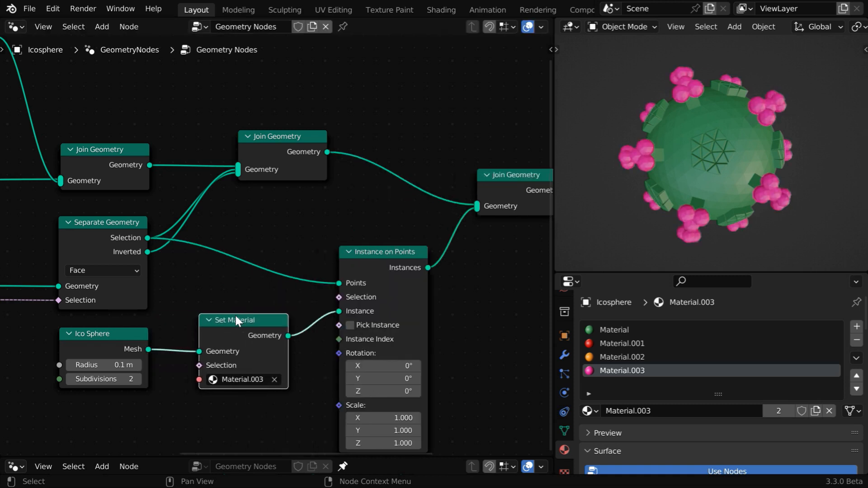
mouse_move(670, 105)
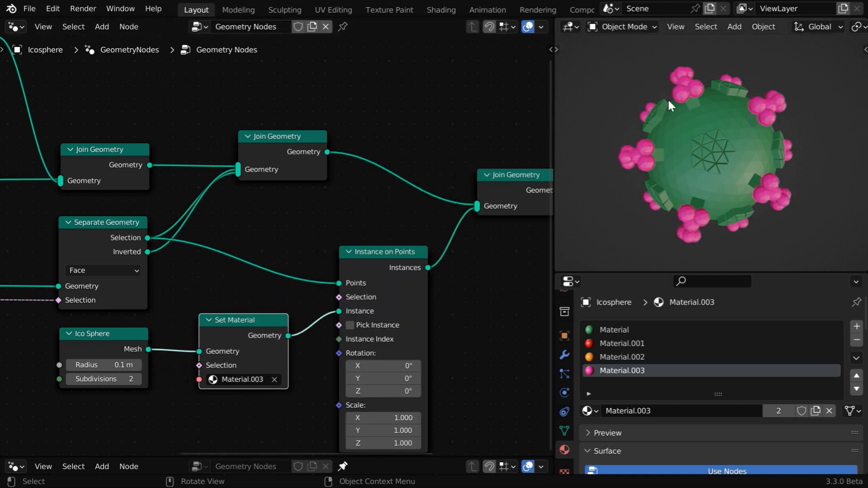
mouse_move(701, 232)
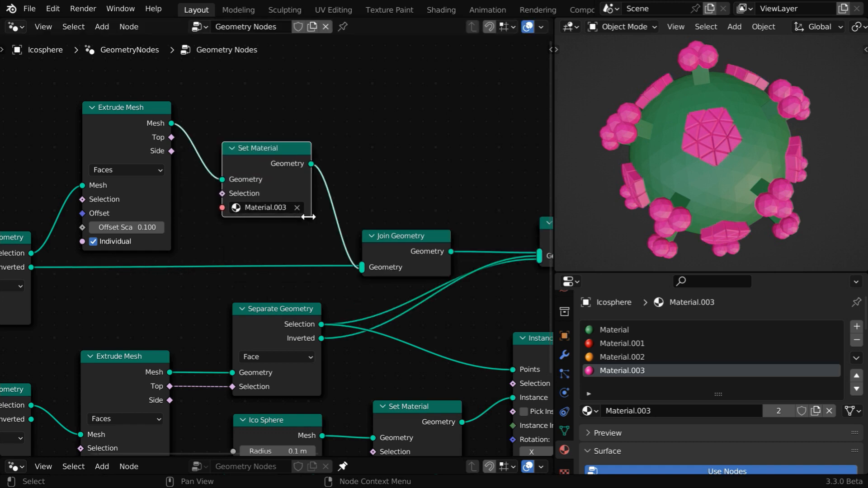
left_click(265, 207)
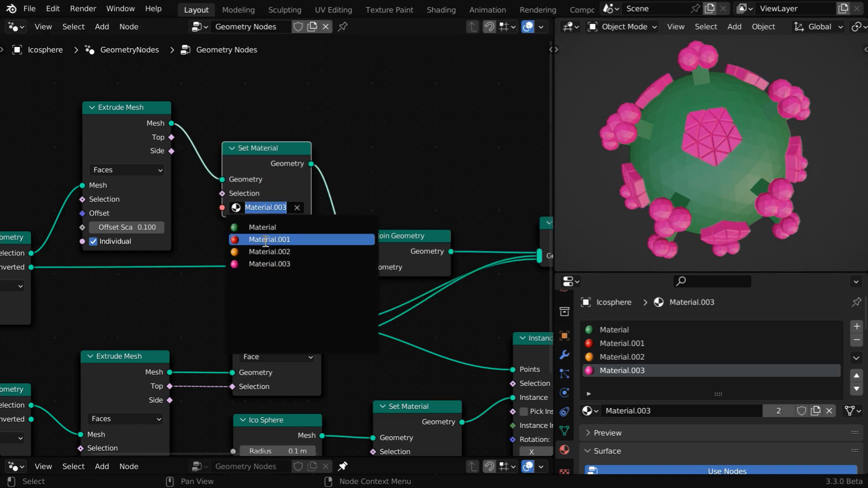
left_click(270, 239)
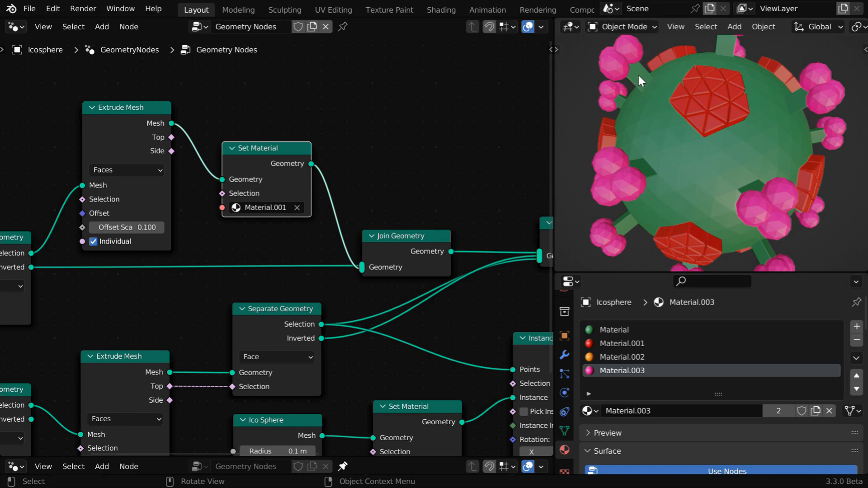
mouse_move(622, 226)
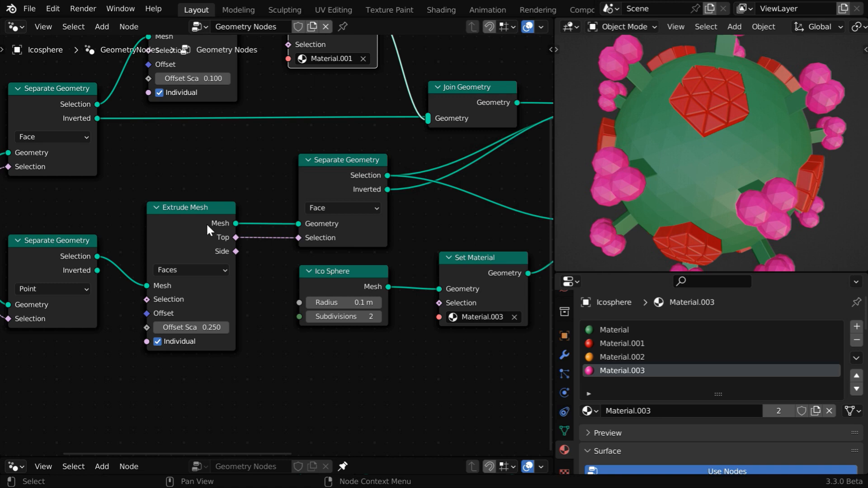
Step: Insert a Set Material node after the second Extrude Mesh and assign Material.002
left_click(475, 258)
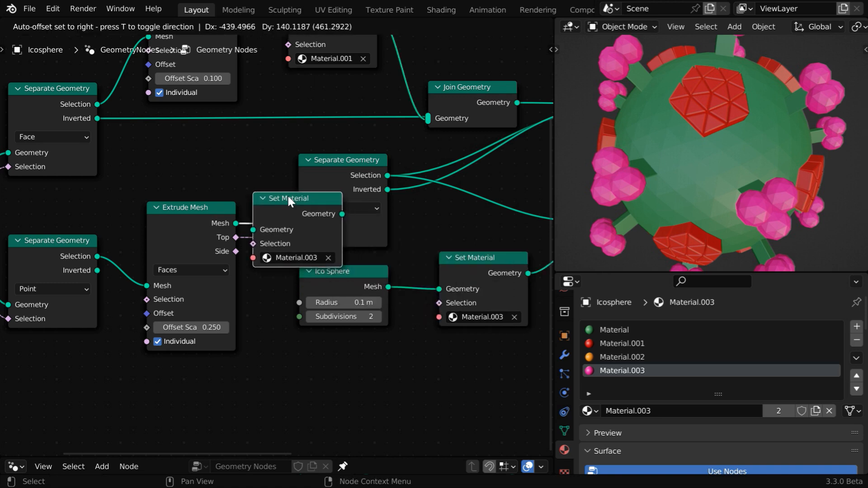
left_click(323, 257)
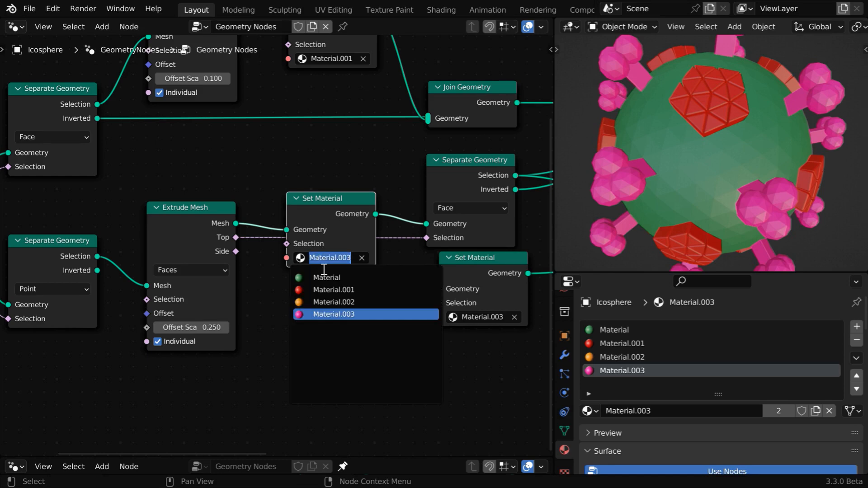
left_click(334, 301)
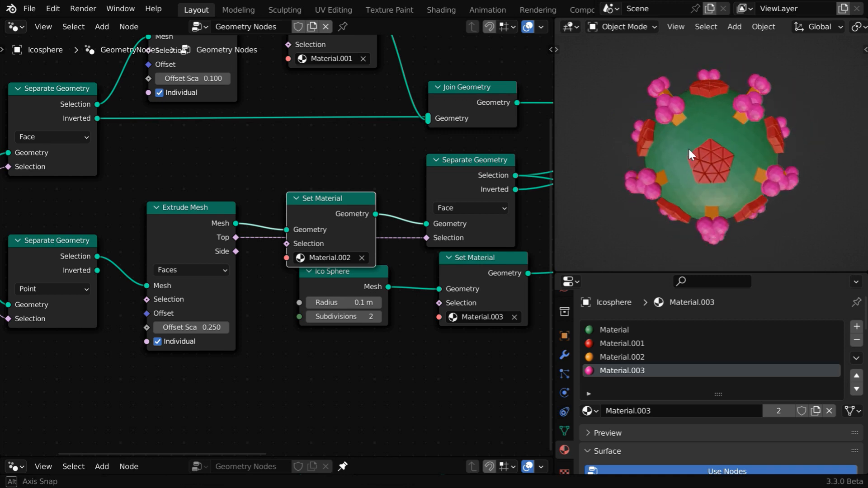
scroll("down", 3)
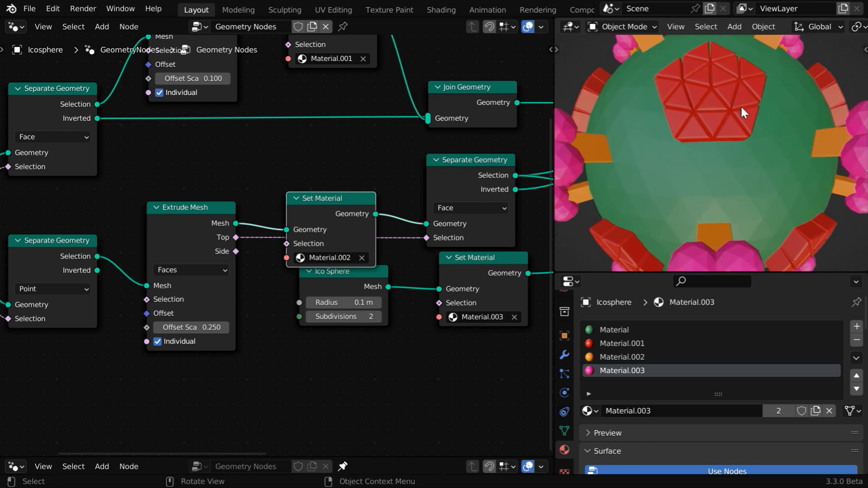
mouse_move(752, 126)
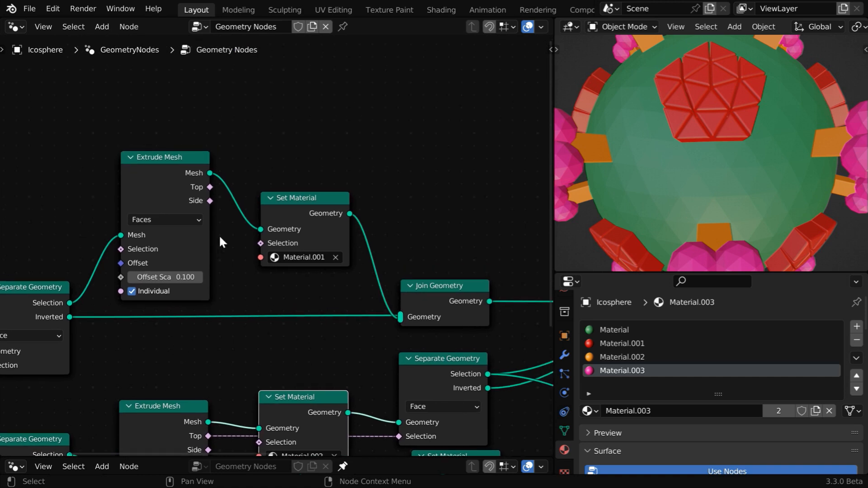
mouse_move(213, 191)
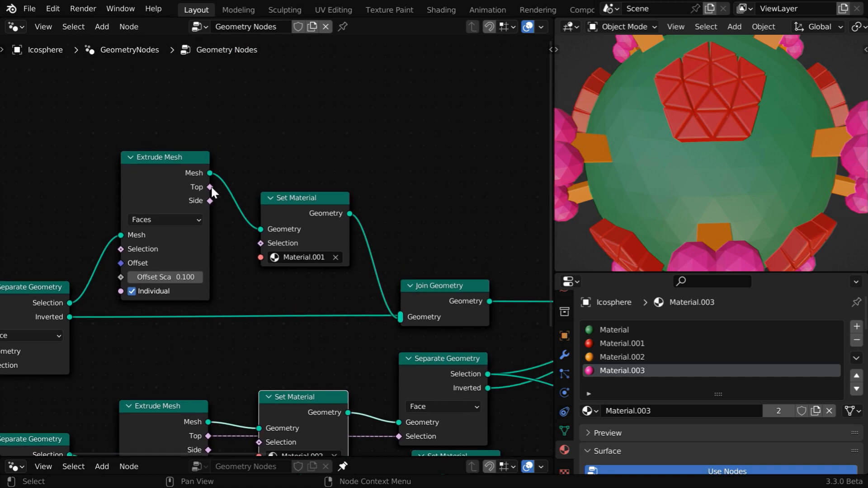
mouse_move(272, 252)
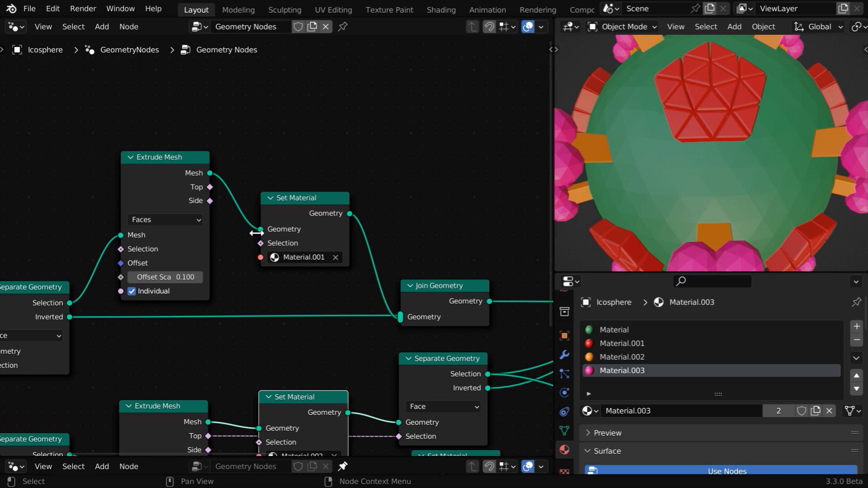
Step: Connect the first Extrude Mesh's Side output to the Set Material Selection input
left_click_drag(210, 187, 261, 230)
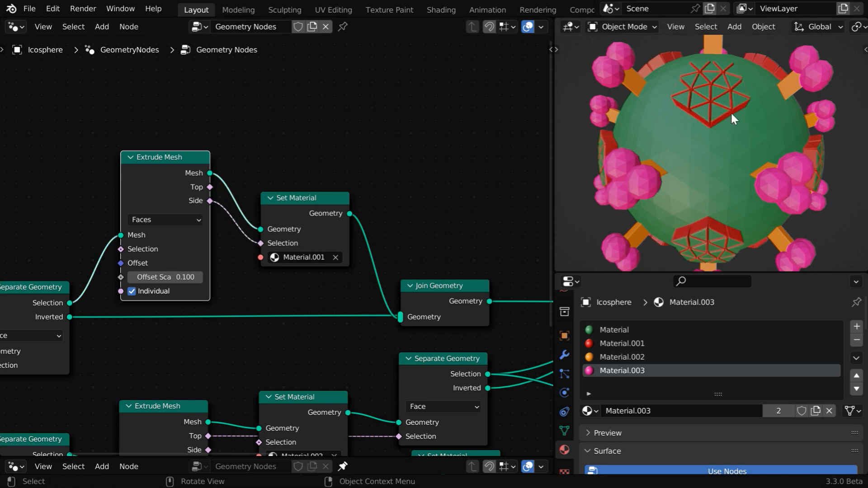
mouse_move(714, 115)
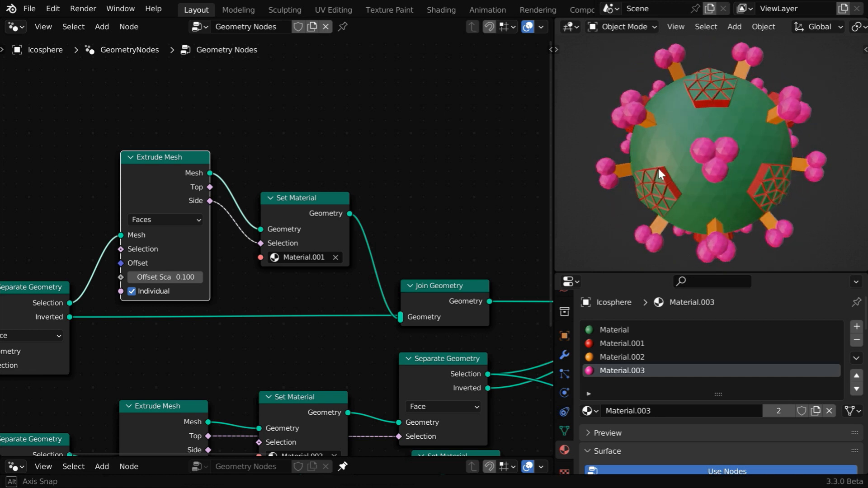
mouse_move(710, 183)
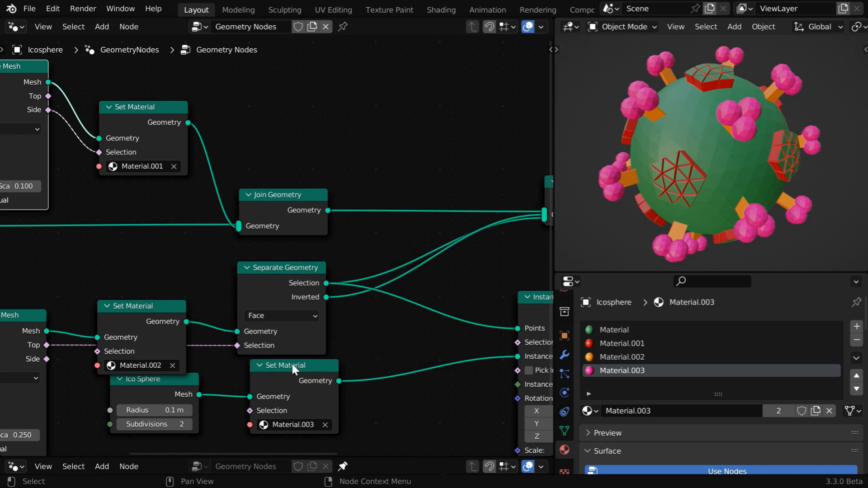
mouse_move(671, 197)
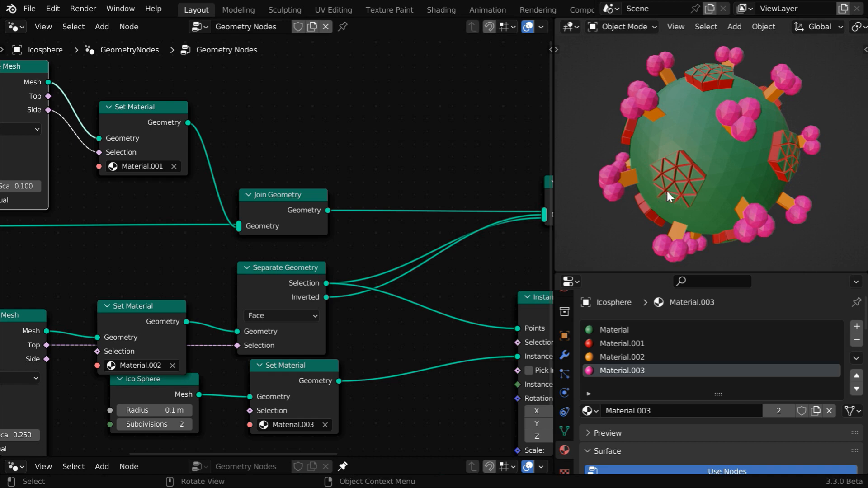
mouse_move(669, 183)
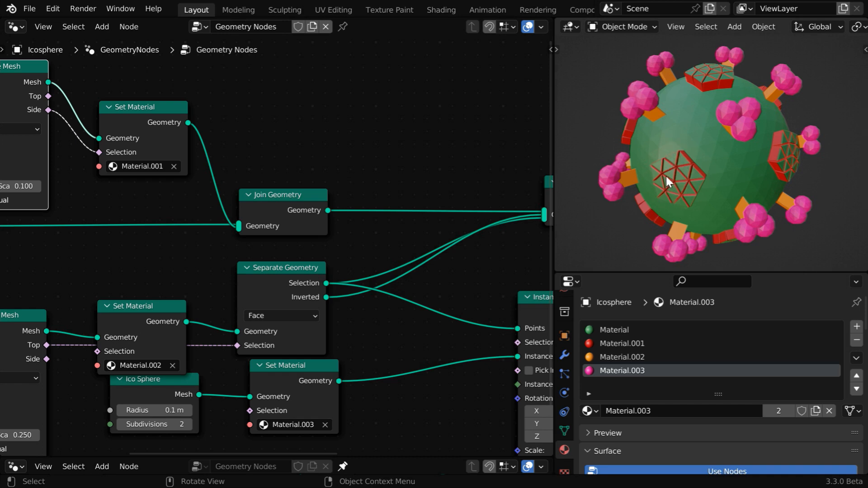
Step: Apply the GeometryNodes modifier from Modifier Properties, keeping only the Bevel modifier
left_click(564, 355)
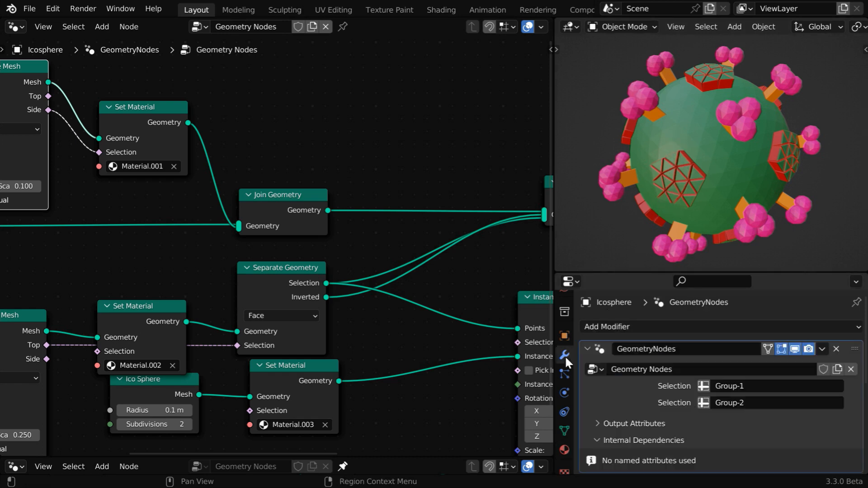
left_click(823, 349)
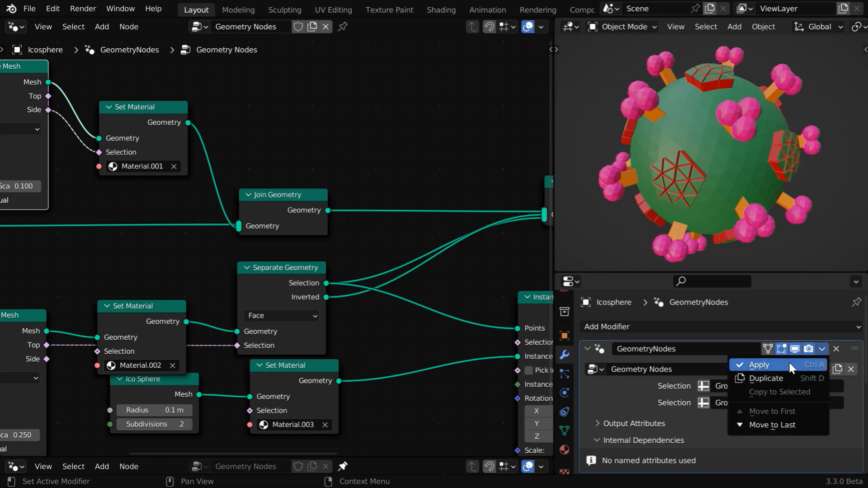
left_click(759, 364)
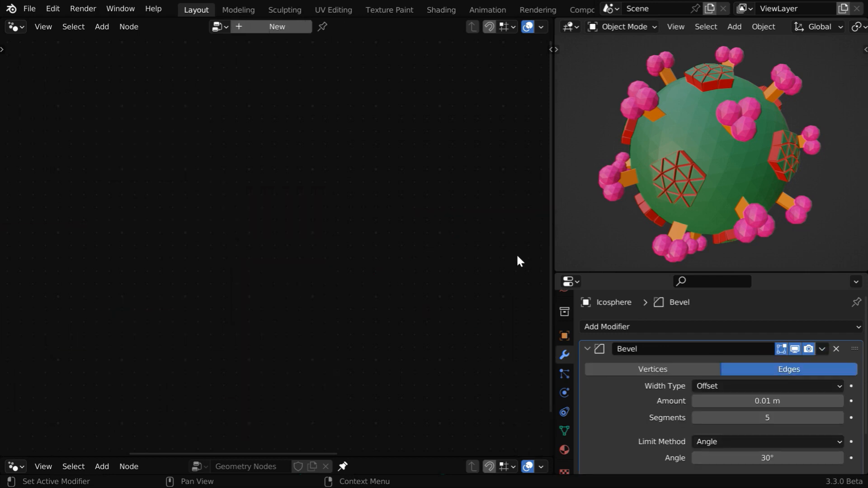
Step: Turn the left area into a 3D Viewport and put the icosphere in Edit Mode
left_click(11, 26)
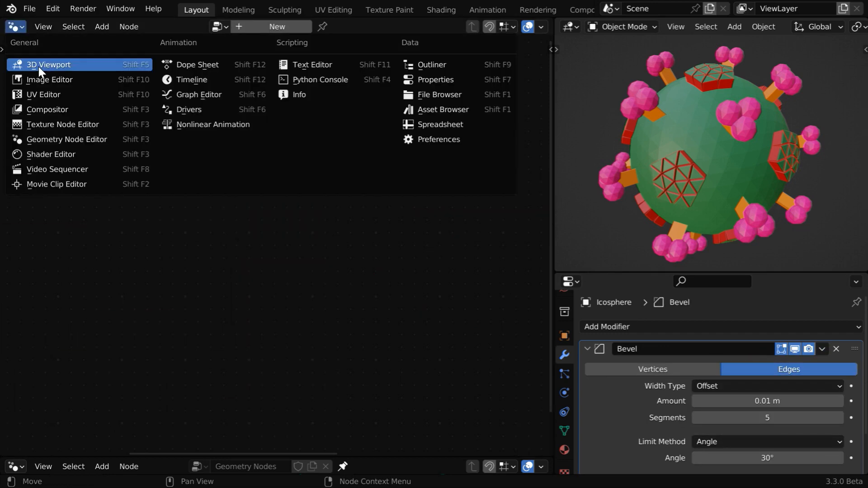
left_click(67, 26)
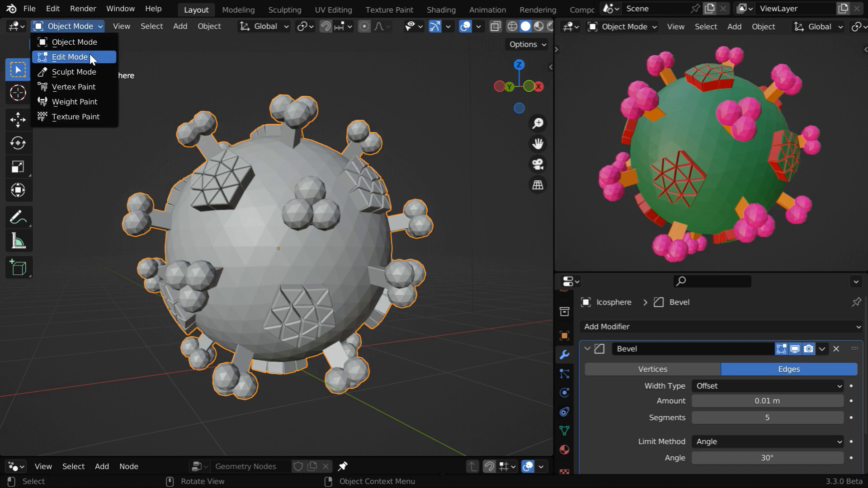
left_click(69, 56)
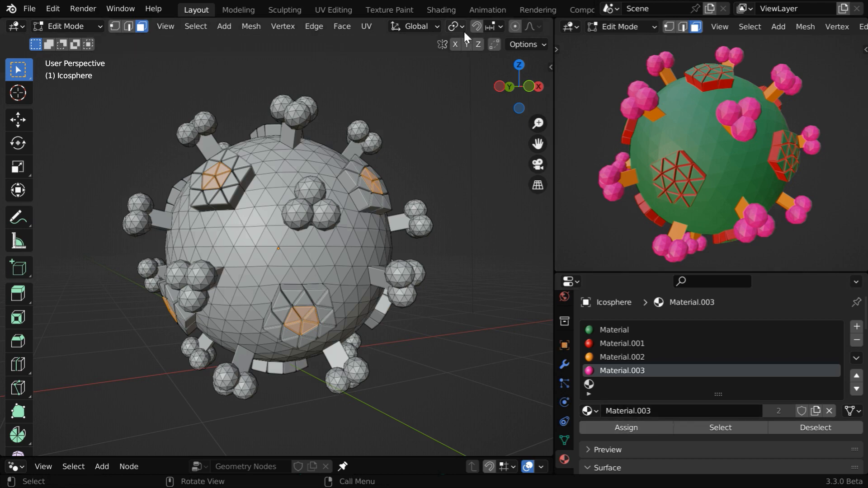
Step: Switch the left viewport to Material Preview shading to show the material colours
left_click(525, 26)
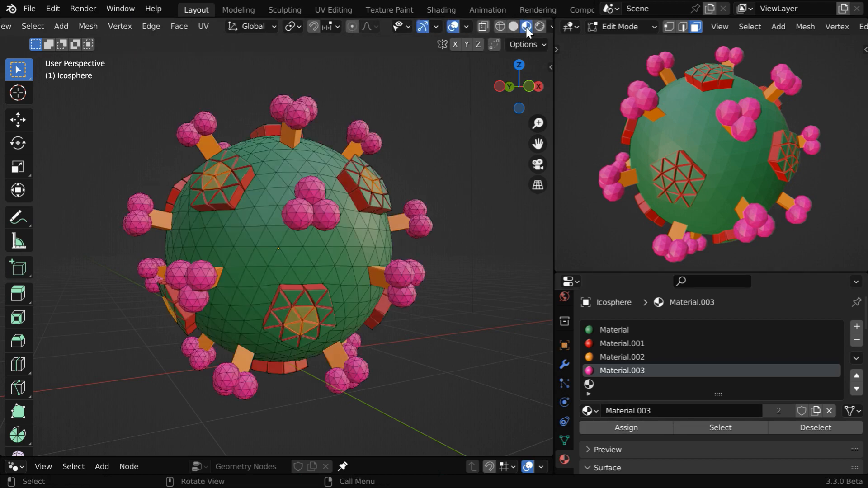
left_click(526, 26)
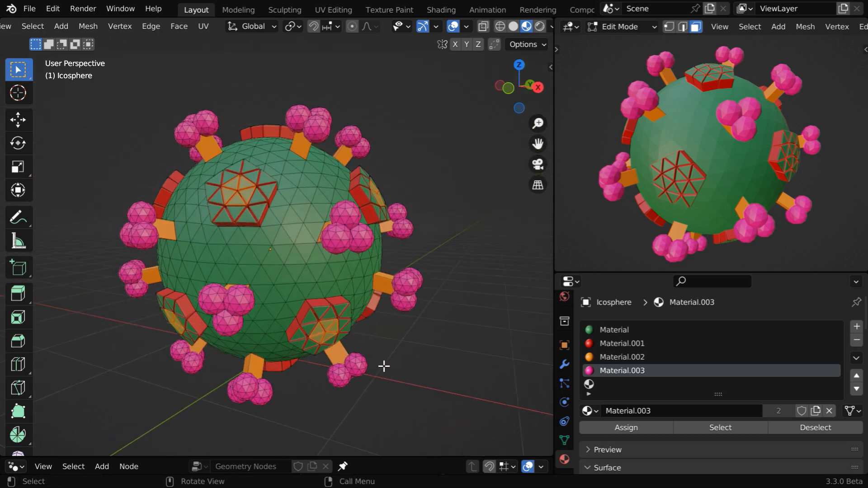
mouse_move(480, 386)
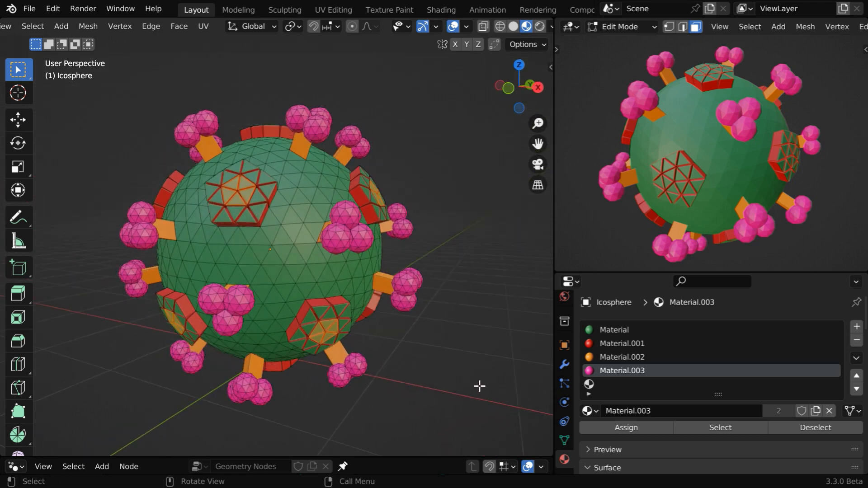